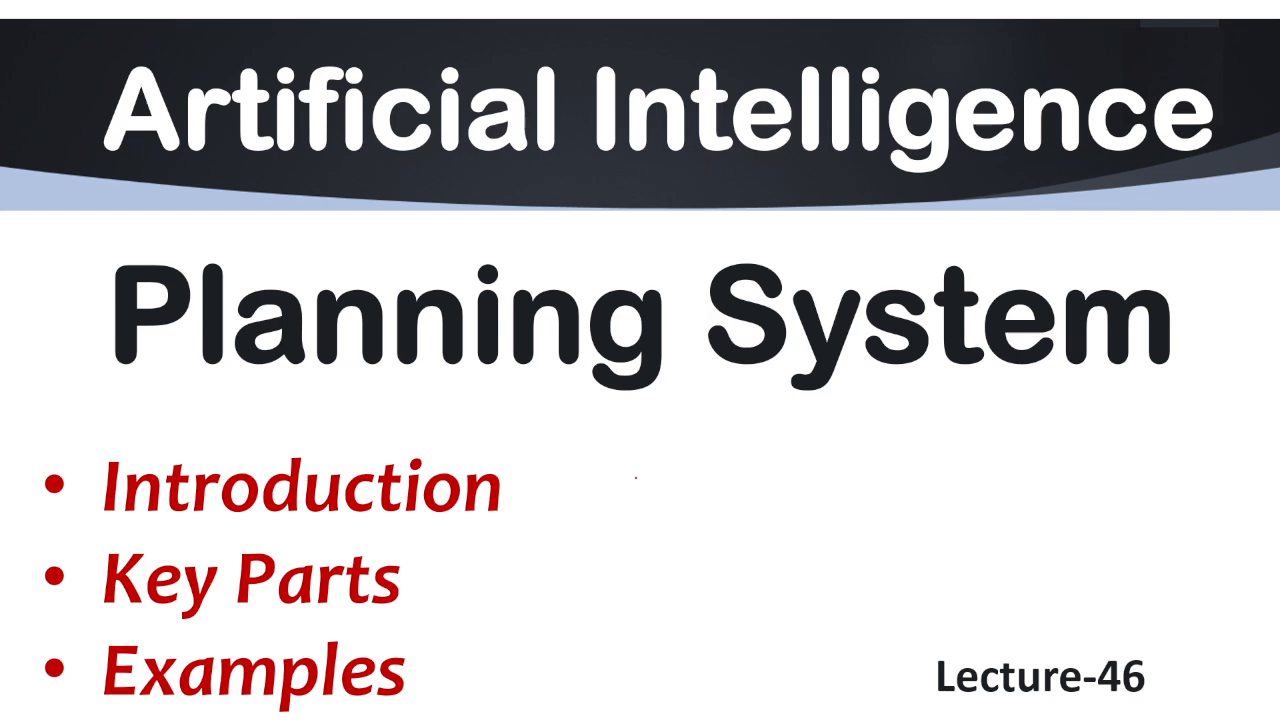
- Underline 'a computer', 'robot decide what', 'to achieve' and 'specific goal' in red on the Introduction slide
left_click_drag(576, 398, 864, 400)
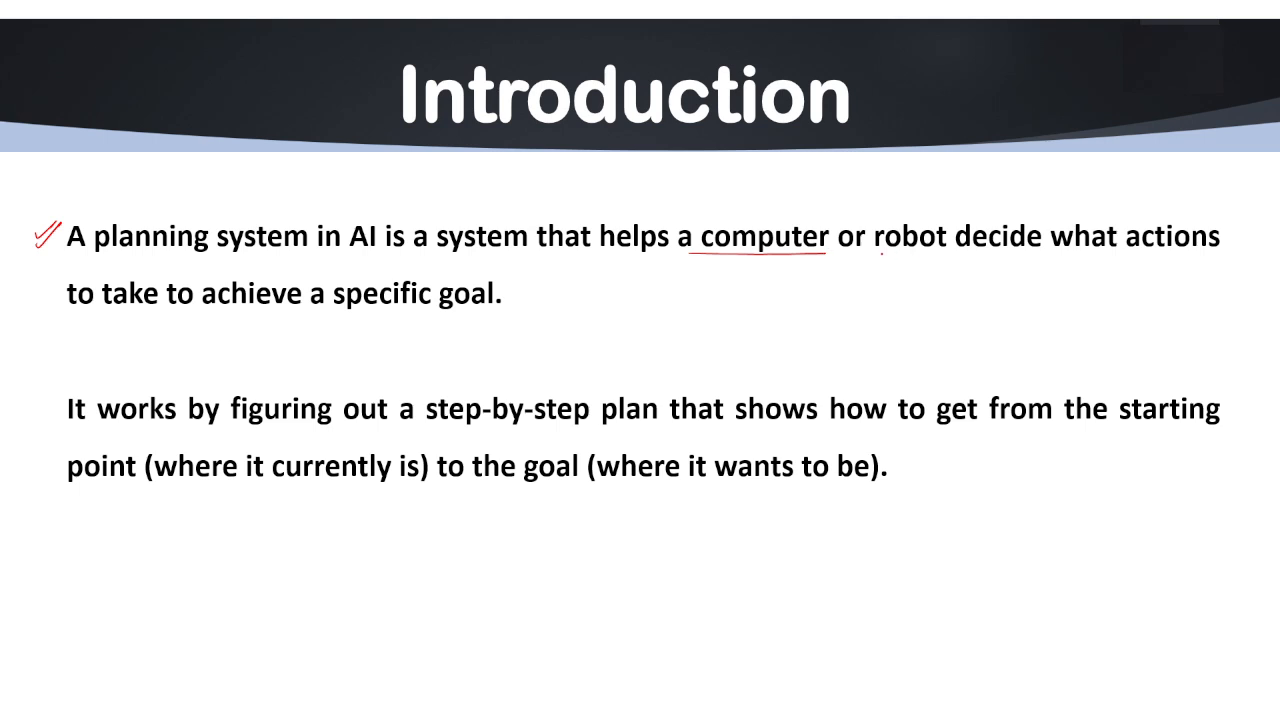
left_click_drag(876, 258, 1110, 258)
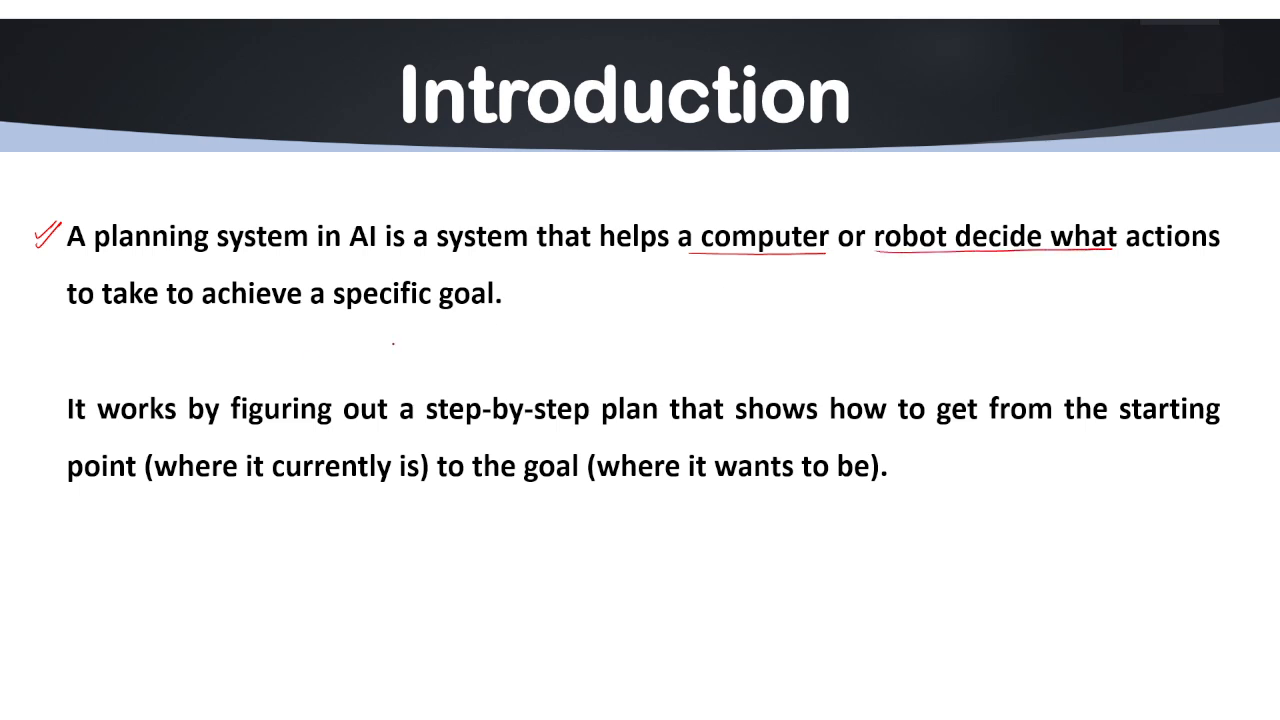
left_click_drag(178, 318, 258, 318)
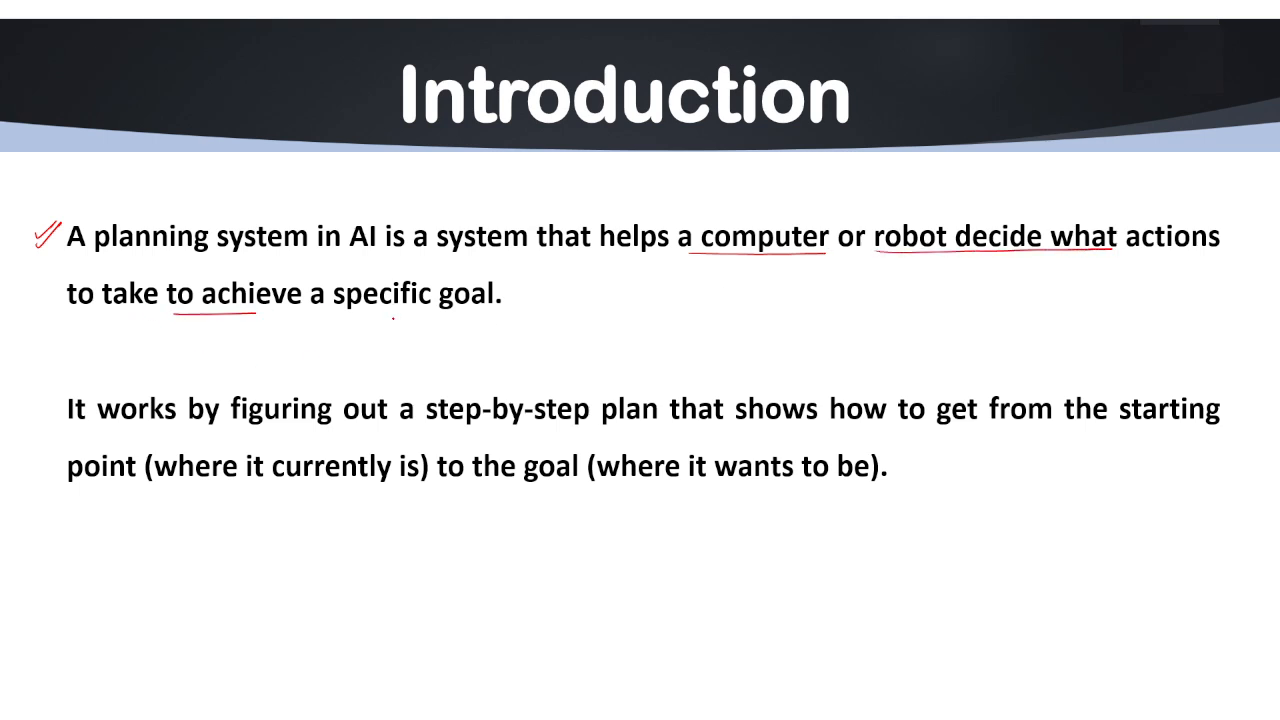
left_click_drag(380, 310, 516, 310)
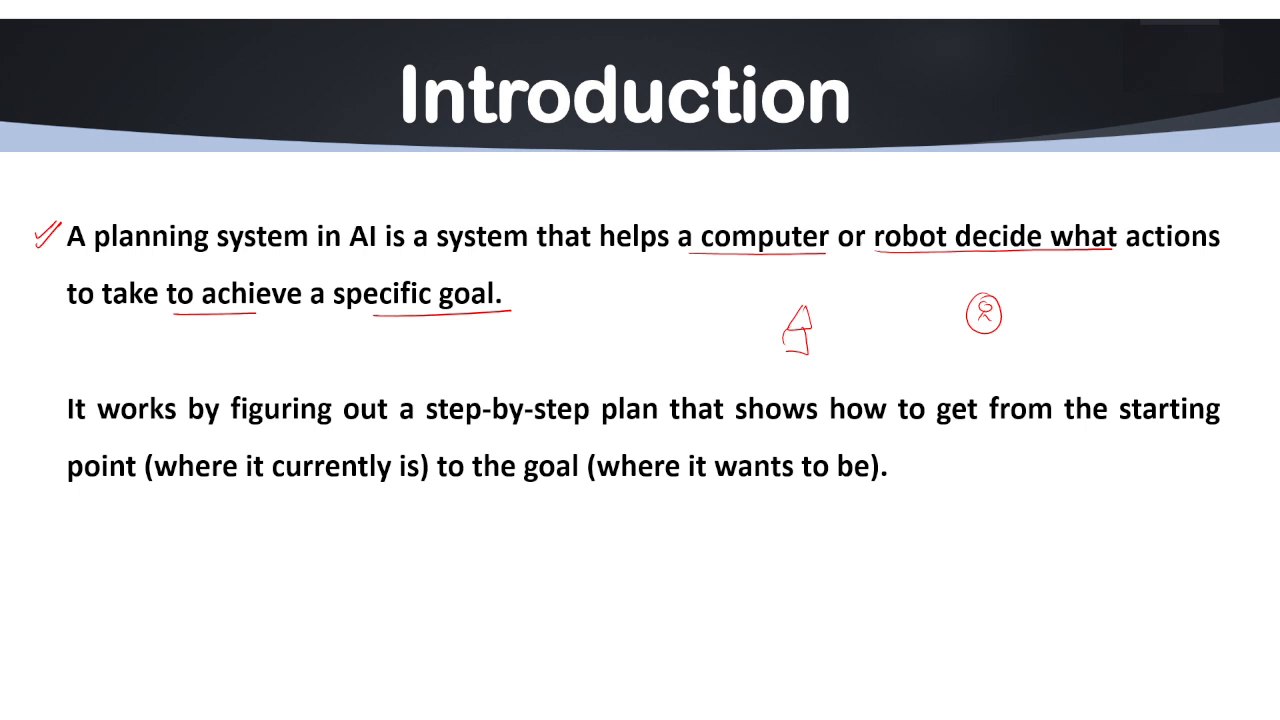
- Draw a red arrow from the circled R to the A below the definition
left_click_drag(844, 360, 976, 344)
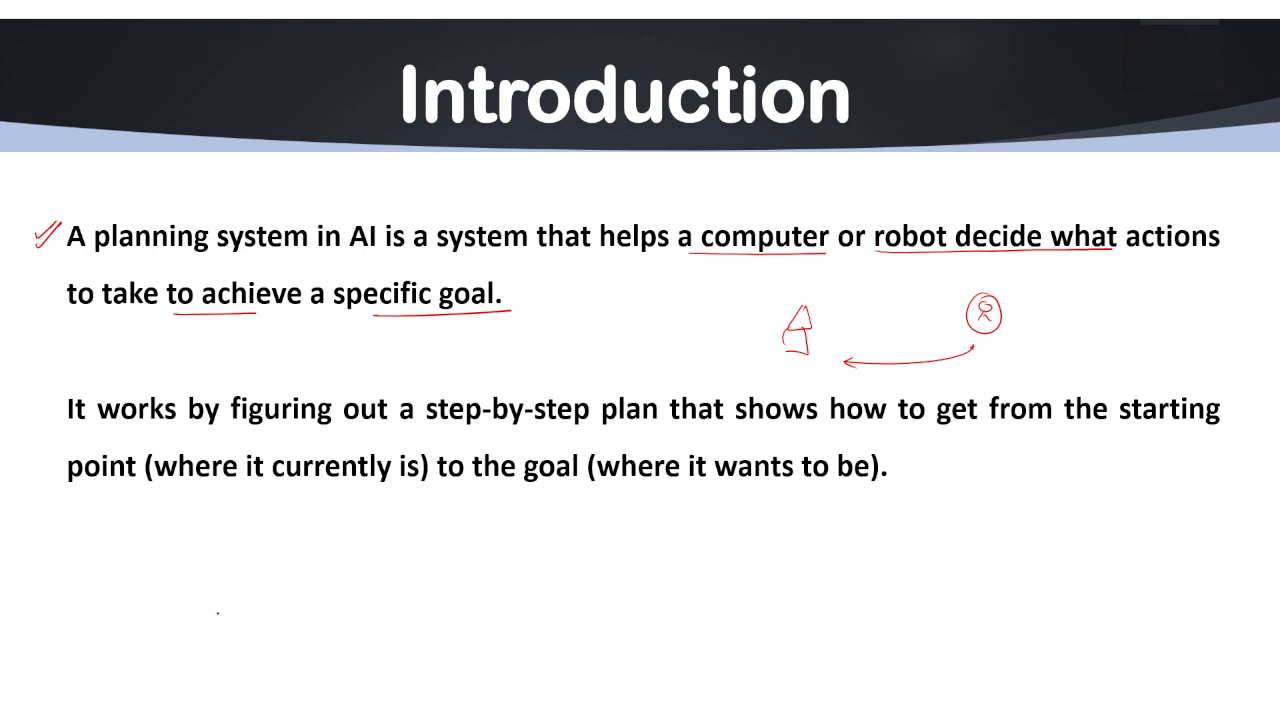
- Underline 'figuring out a', 'step-by-step plan' and 'how to get', with squiggles under 'point' and 'goal'
left_click_drag(270, 430, 420, 430)
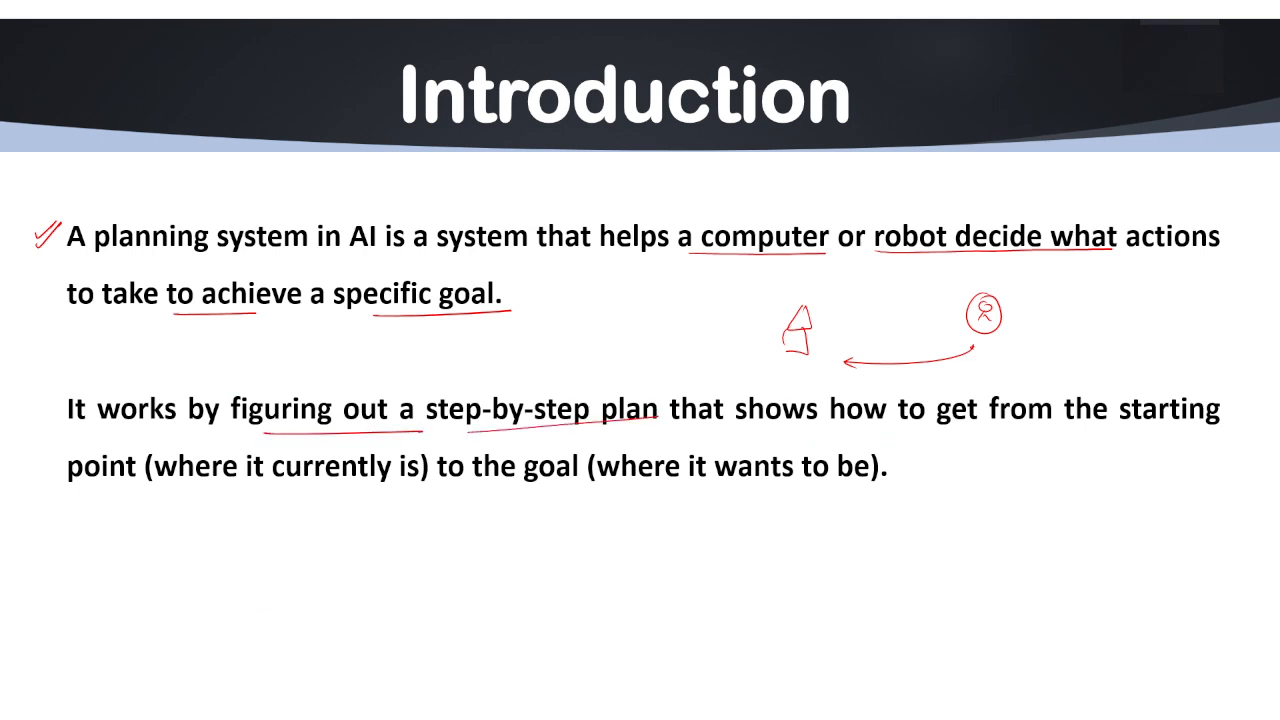
left_click_drag(820, 430, 1010, 430)
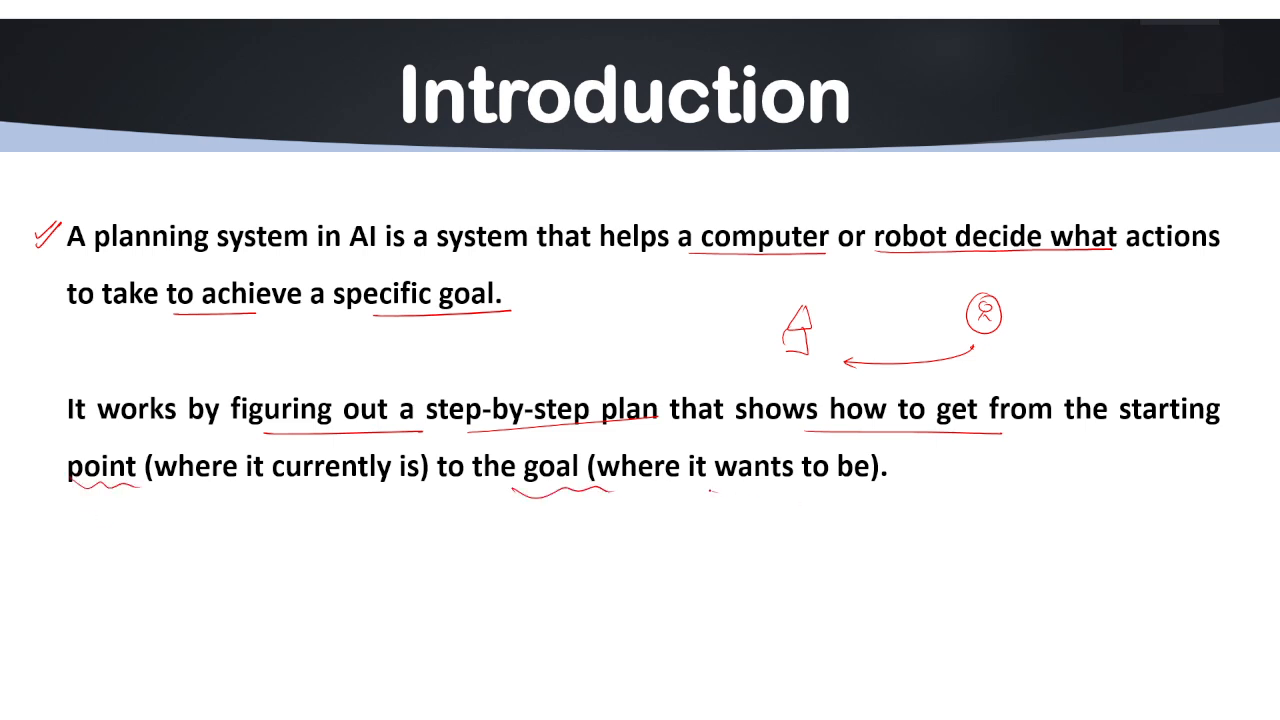
left_click_drag(710, 490, 884, 490)
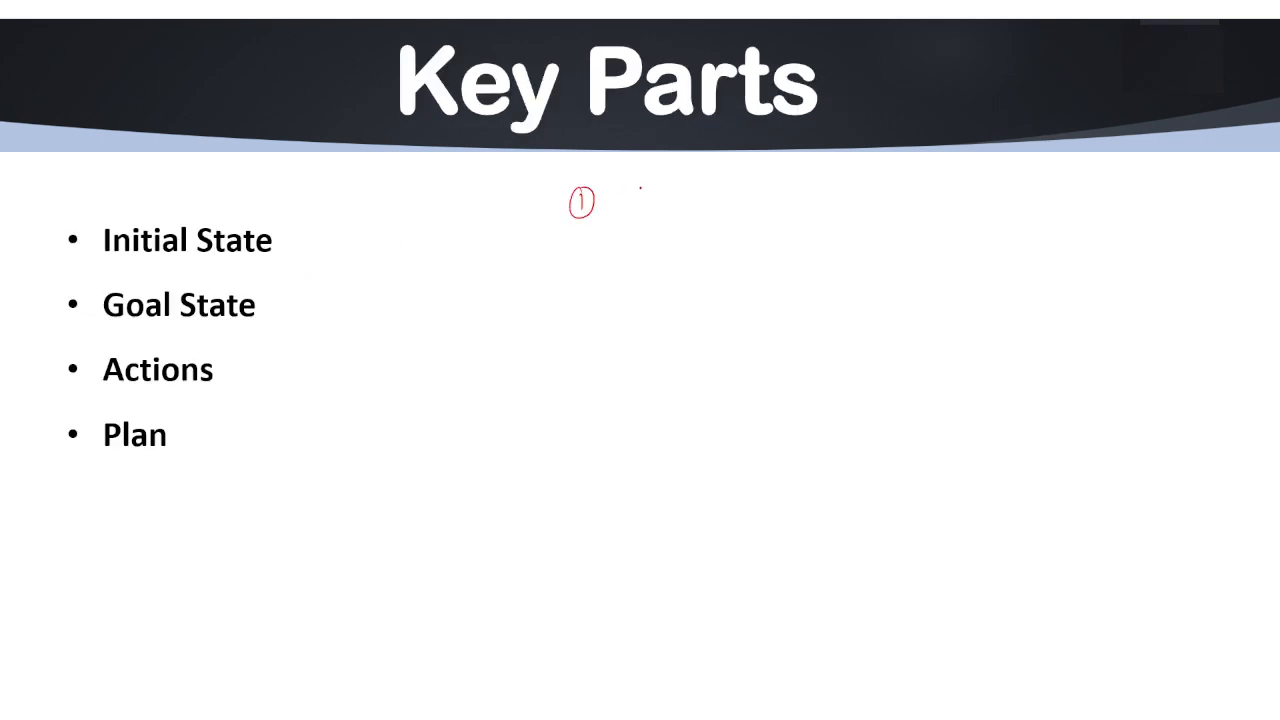
- Write 'Robo:' and 'Goal' with an arrow, then tick the Goal State bullet
type("Robo:")
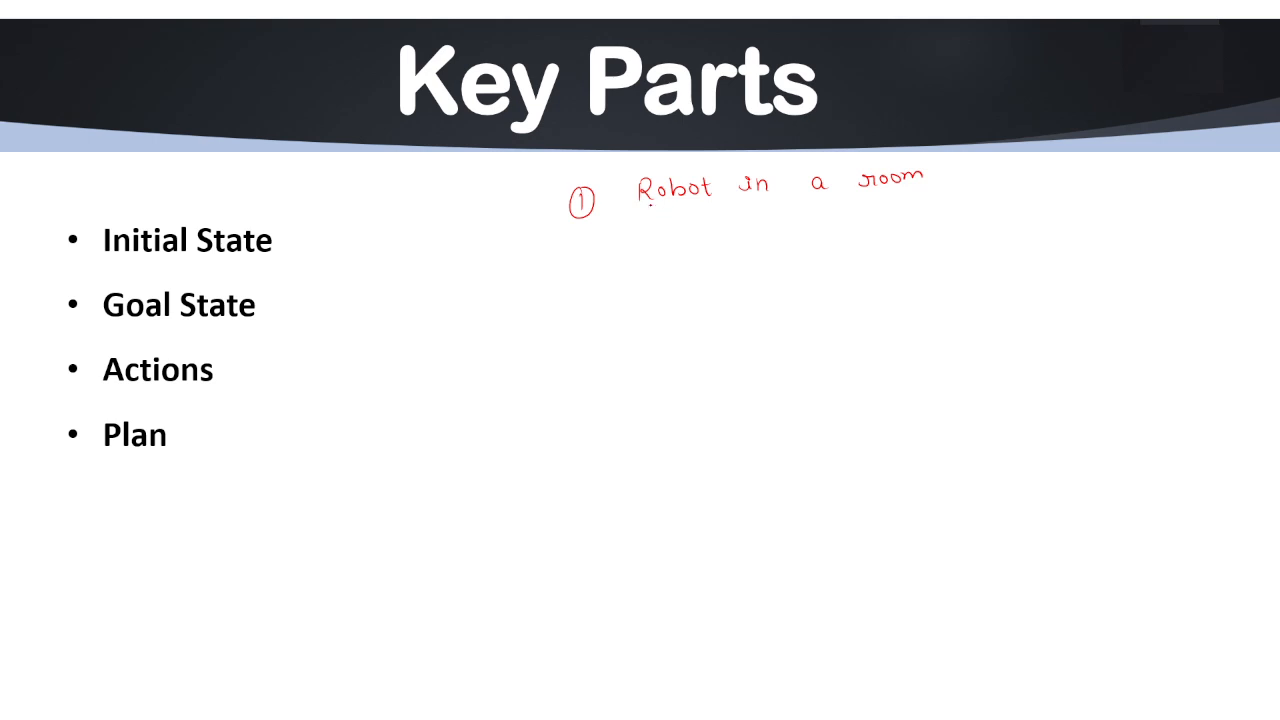
left_click_drag(640, 204, 910, 200)
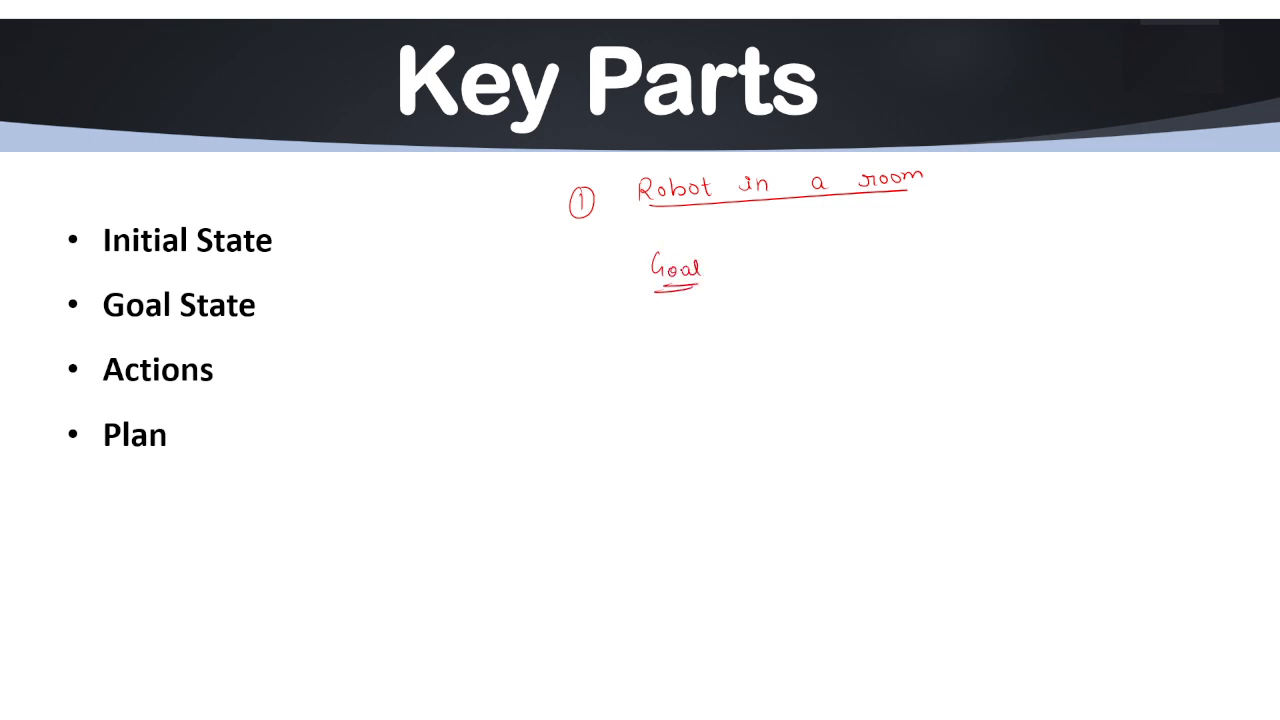
left_click_drag(718, 270, 740, 270)
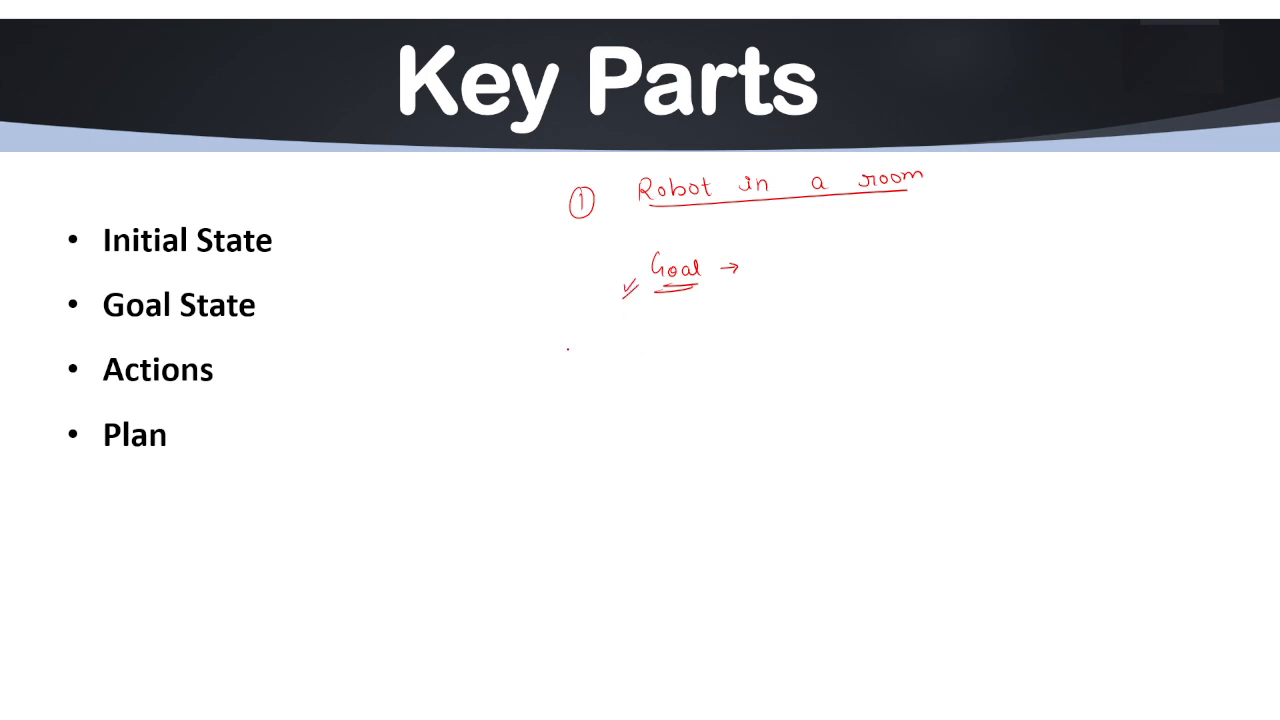
left_click_drag(290, 316, 310, 290)
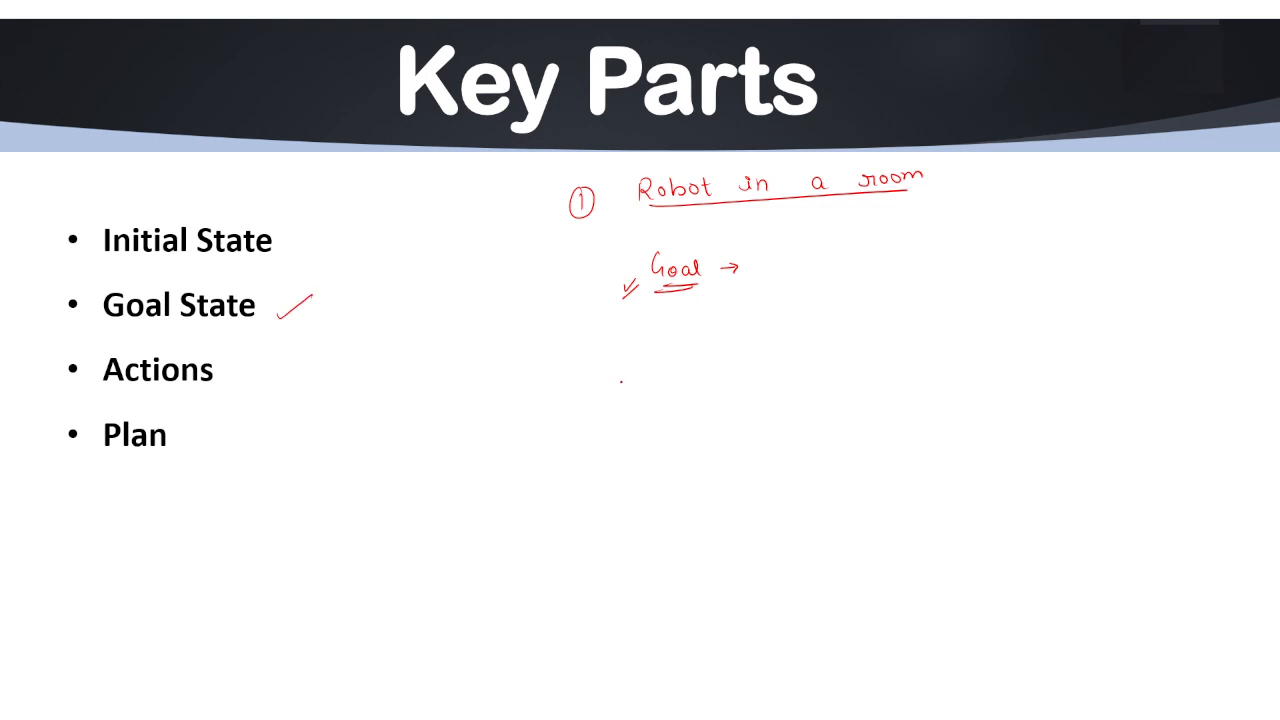
- Handwrite 'Initial State' and 'Plan' notes for the robot example
type("Init")
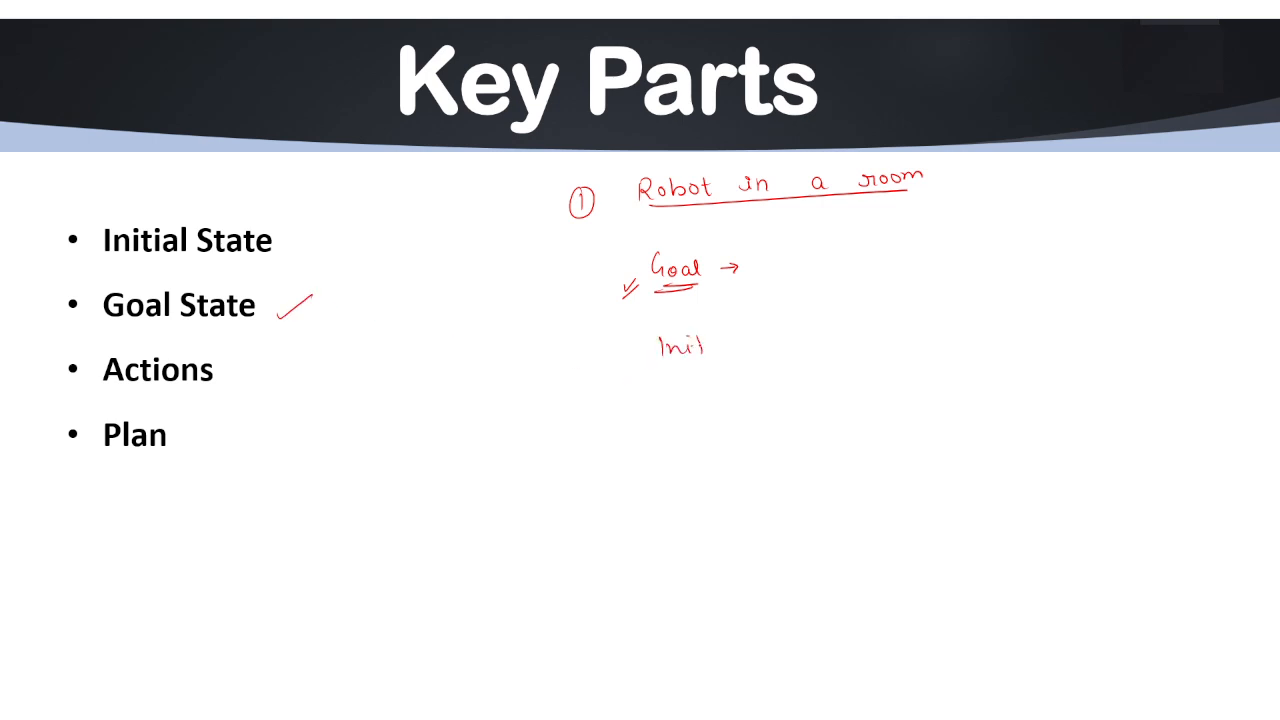
type("Initial Ste")
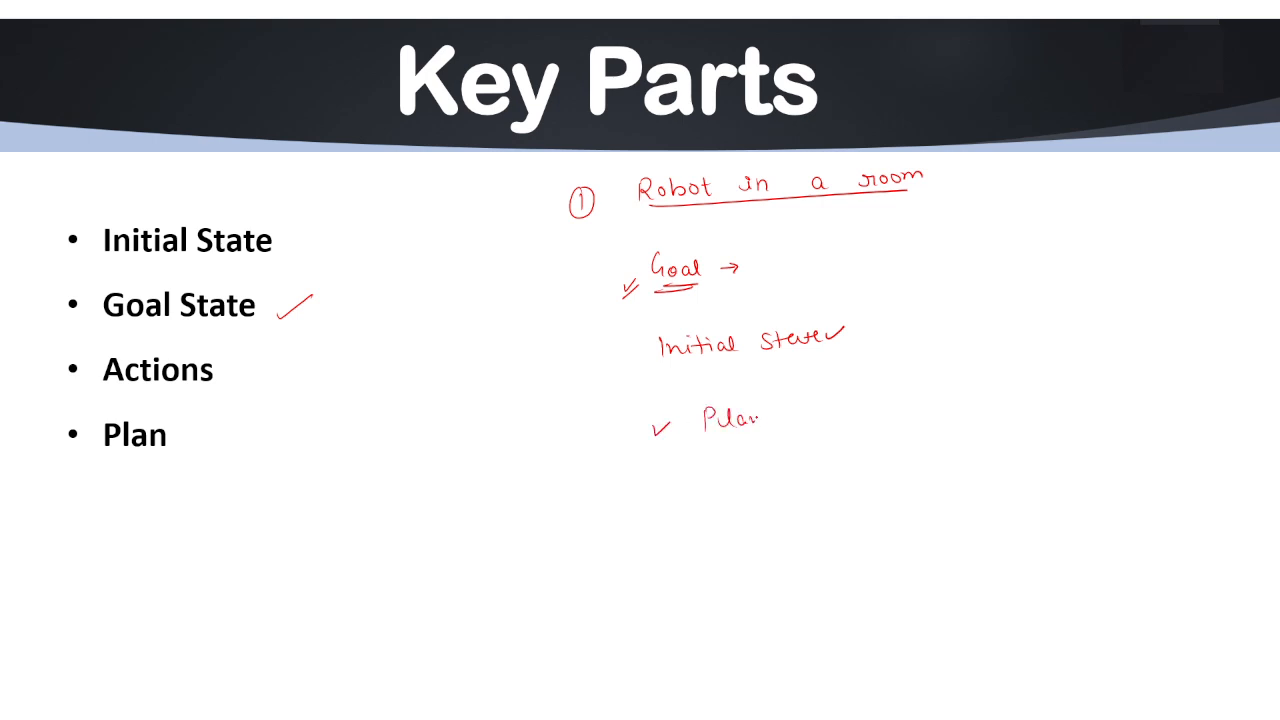
left_click_drag(690, 440, 760, 440)
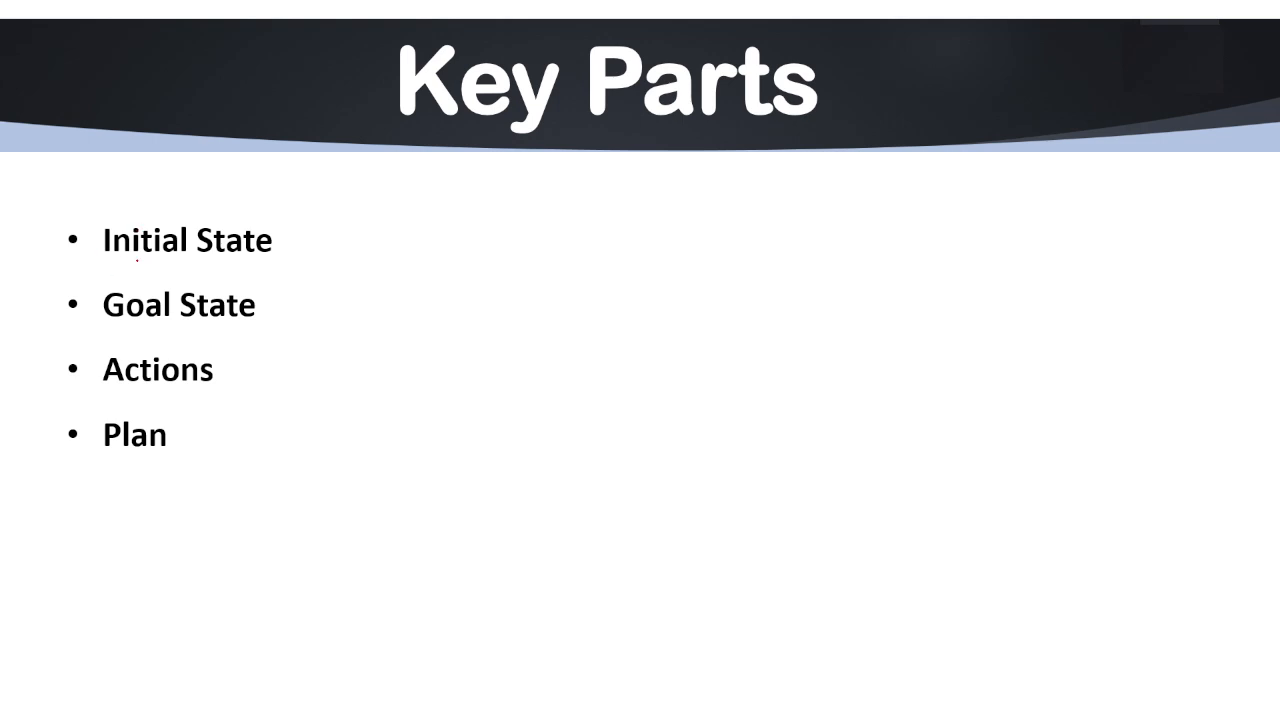
- Draw a small red mark above the list and tick off Plan in the Key Parts bullets
left_click_drag(130, 262, 276, 258)
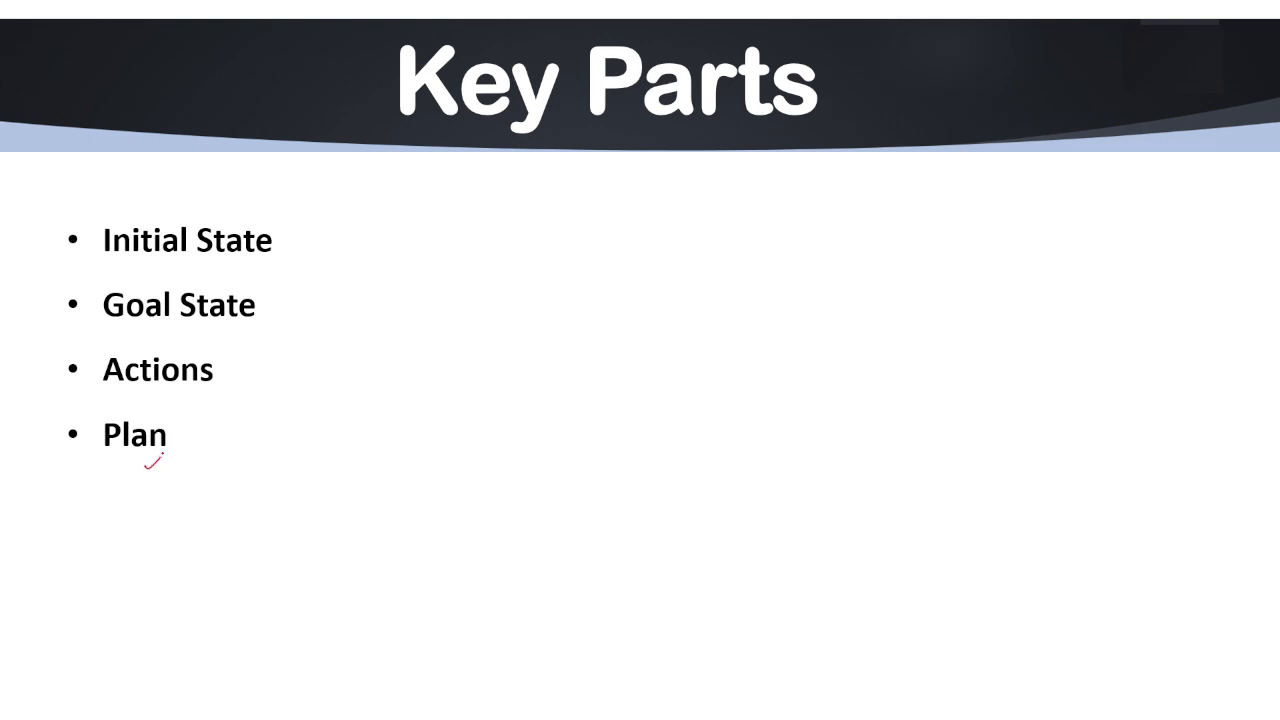
left_click_drag(140, 464, 190, 436)
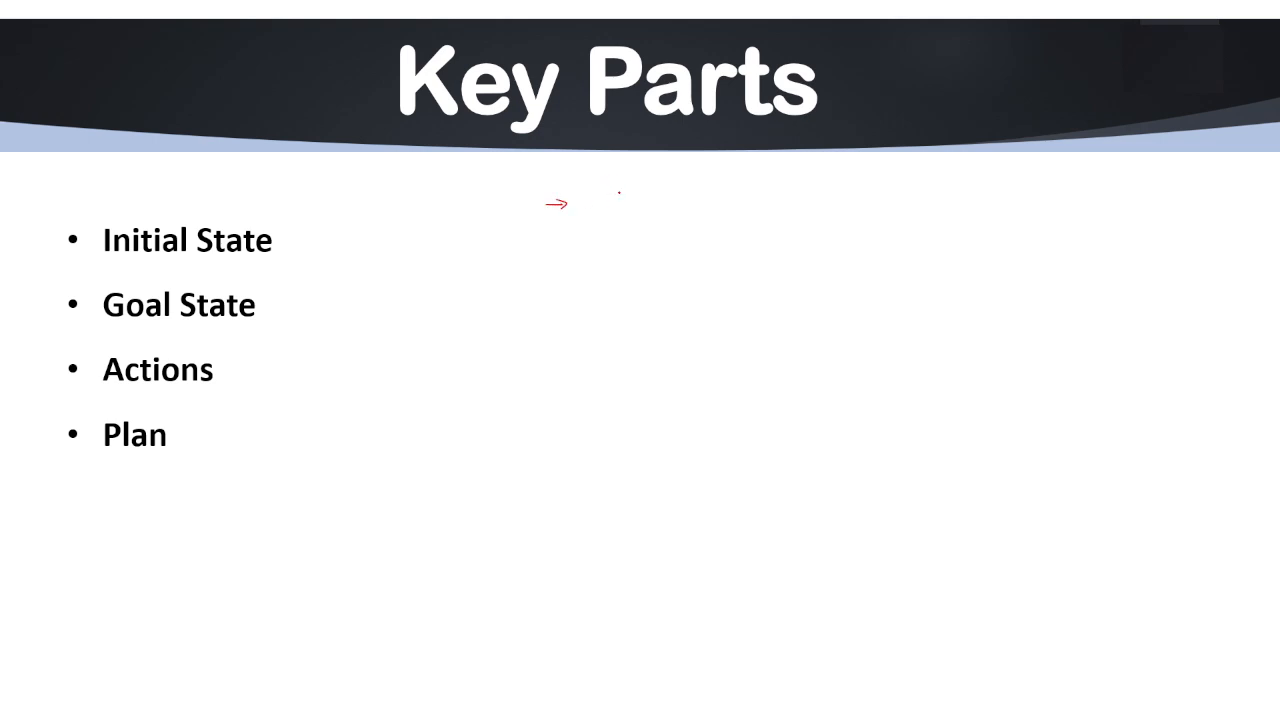
- Write and underline a 'Self Driving Car' heading introduced by a red arrow
left_click_drag(610, 196, 664, 210)
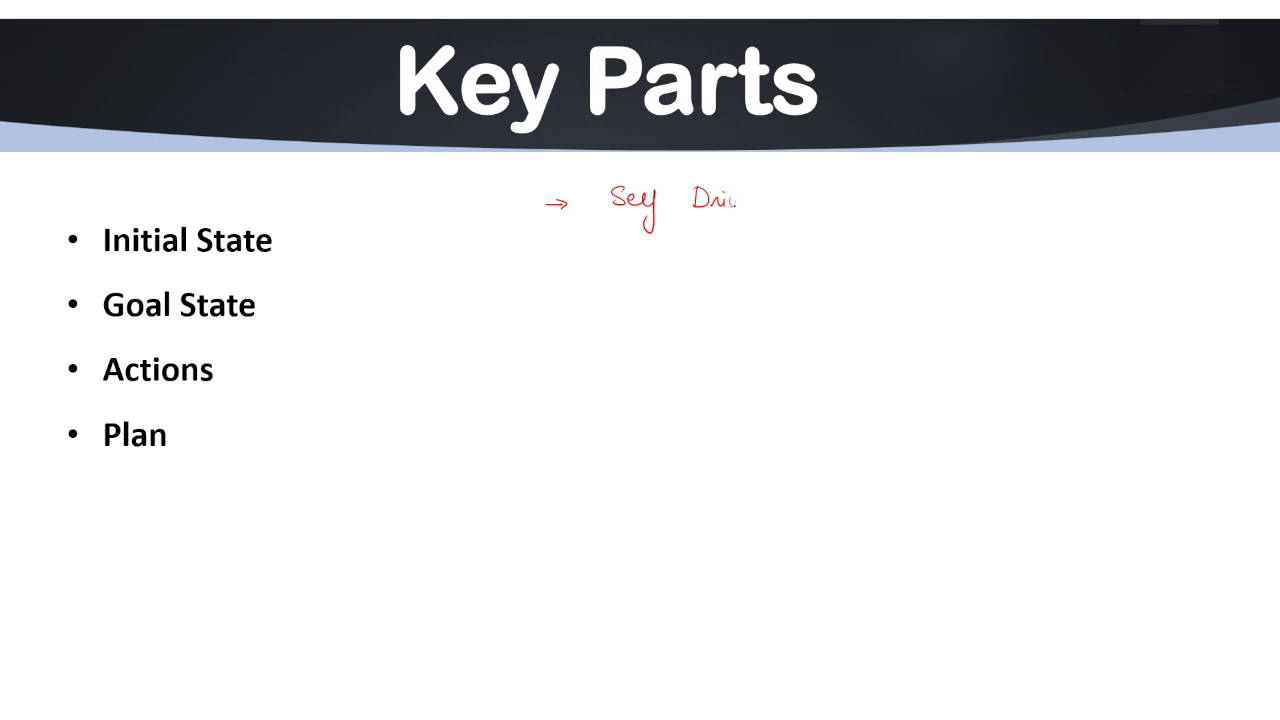
type("Driving Car")
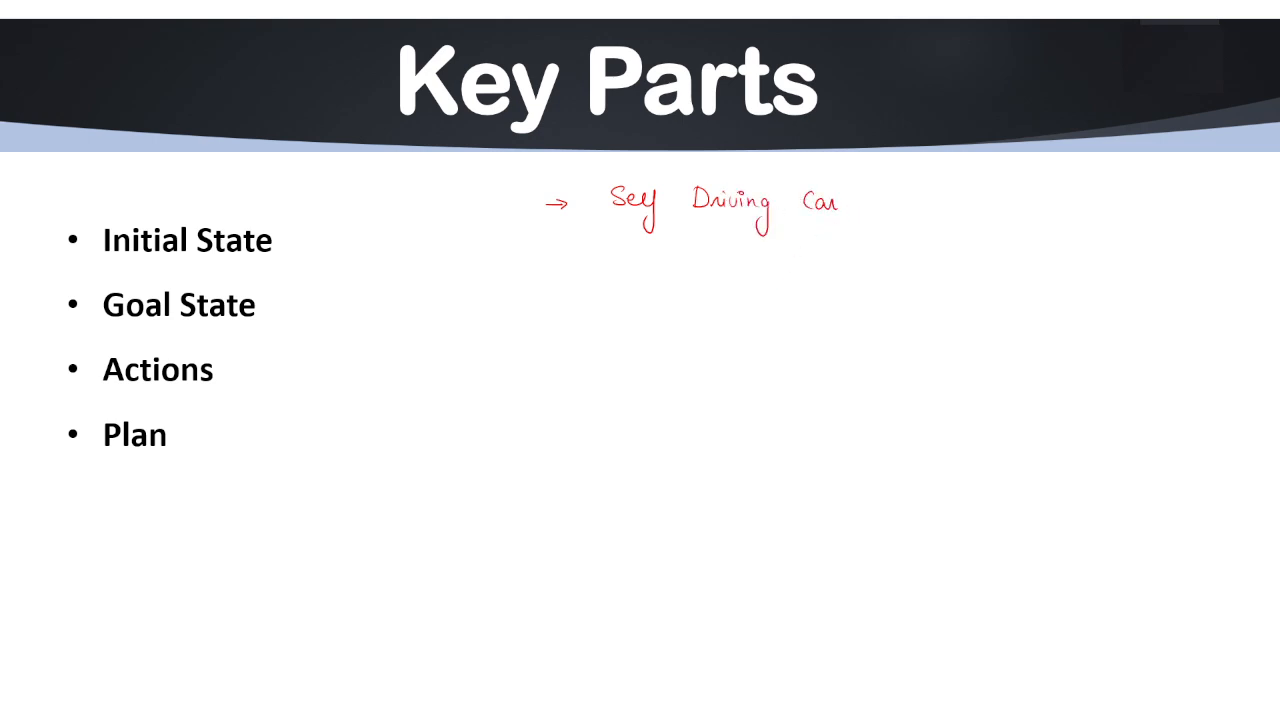
left_click_drag(604, 222, 850, 216)
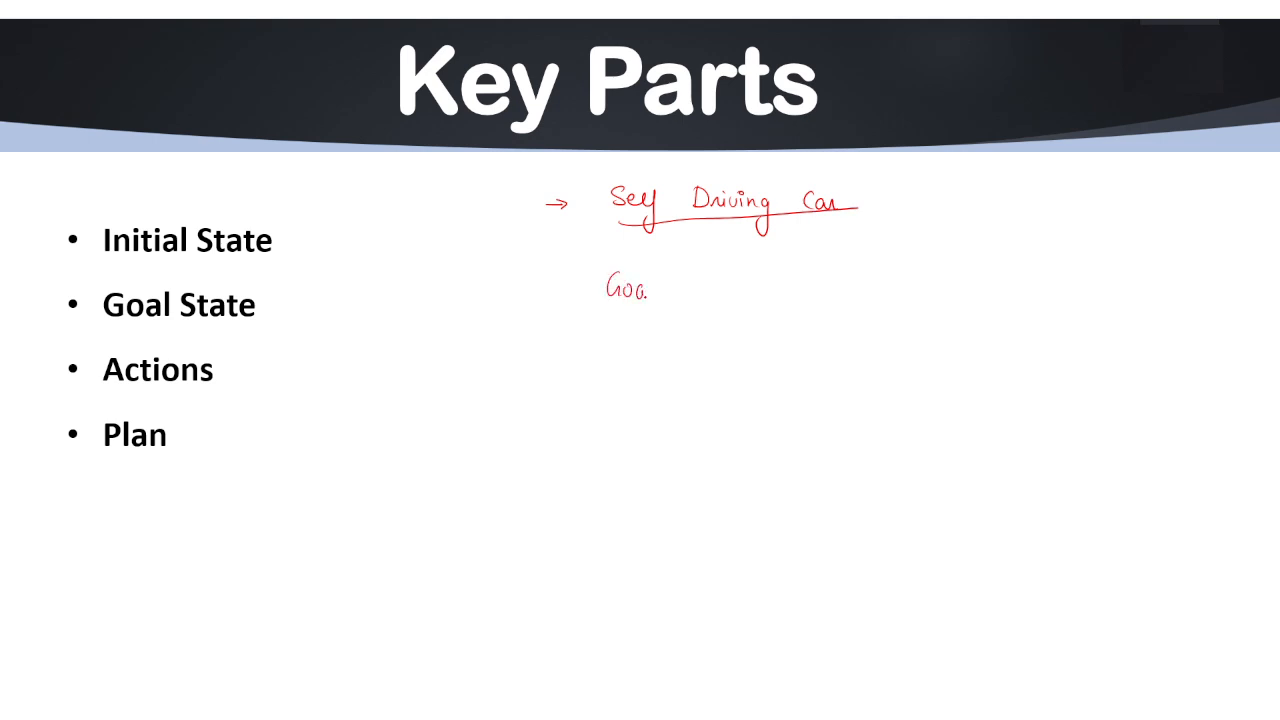
- Write and underline 'Goal', then tick off Goal State in the list
type("Goal")
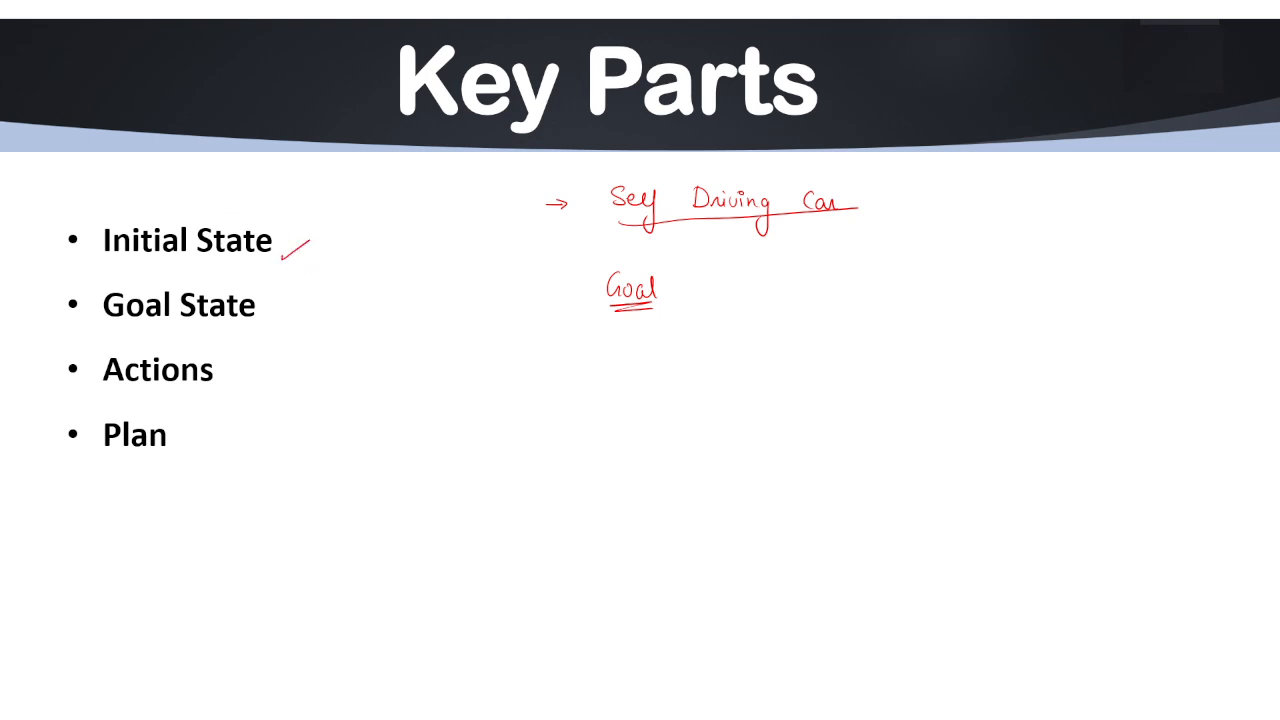
left_click_drag(250, 320, 276, 344)
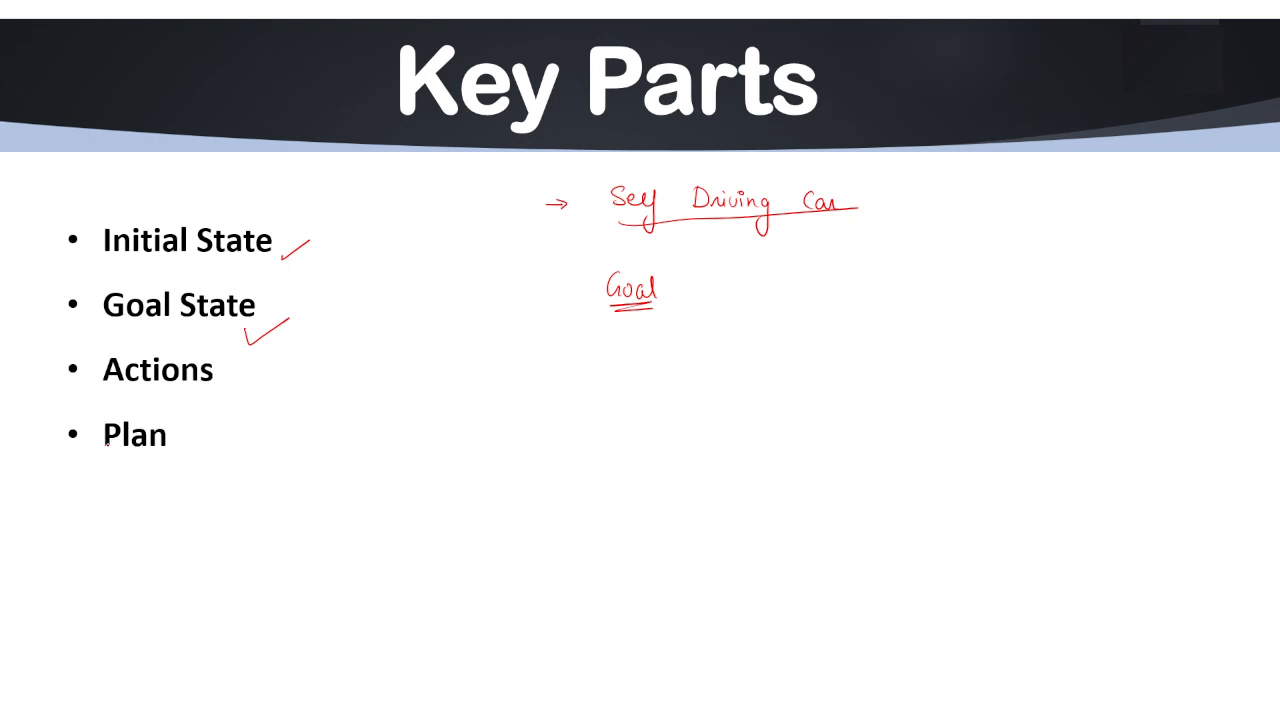
left_click_drag(176, 444, 200, 424)
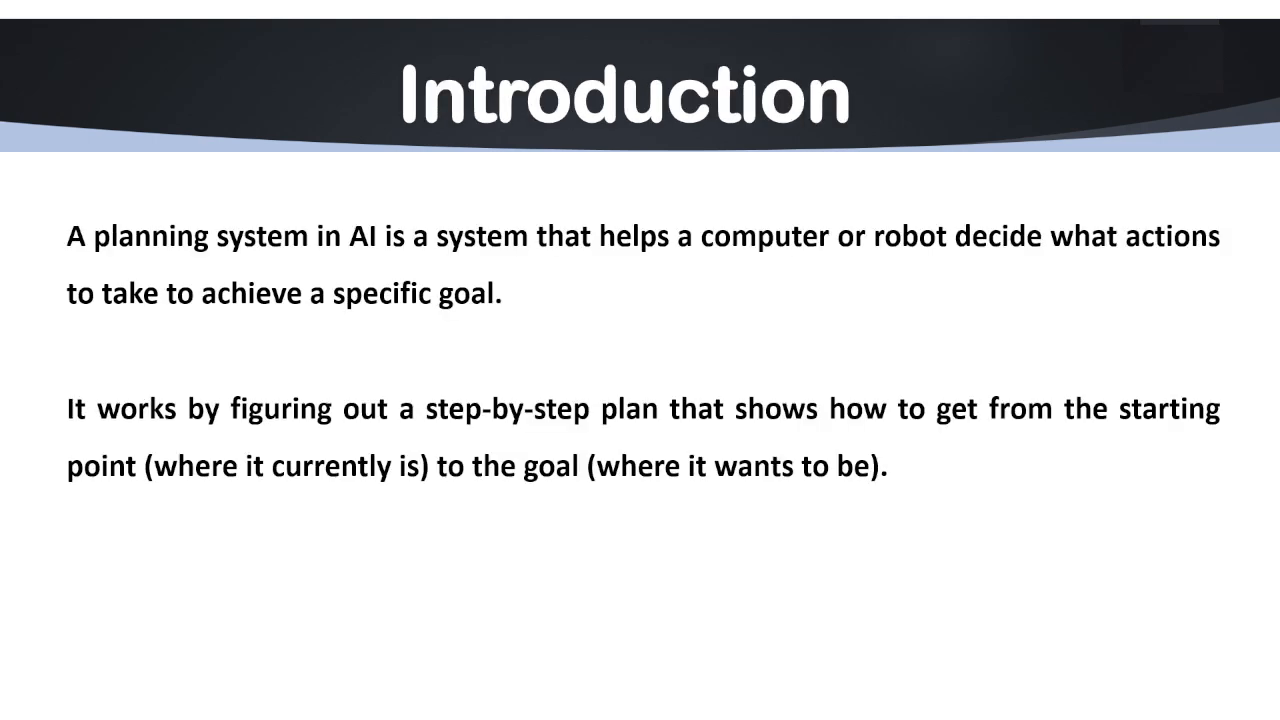
mouse_move(1168, 232)
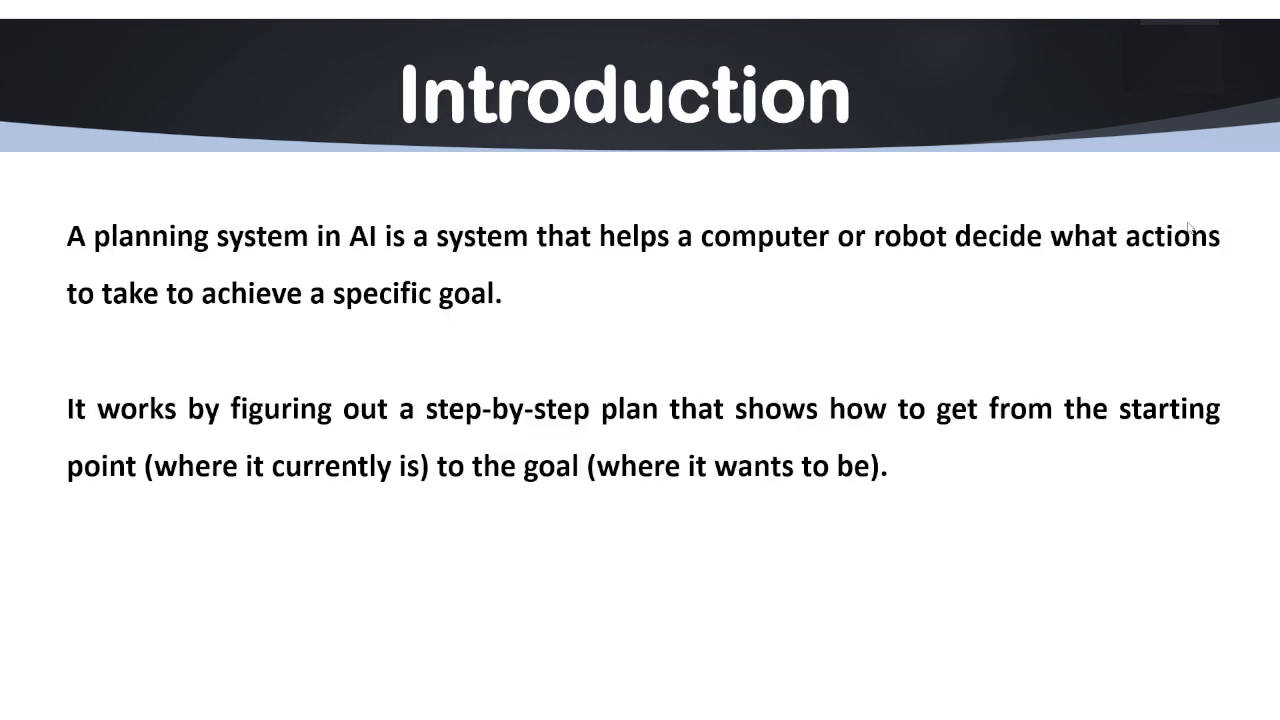